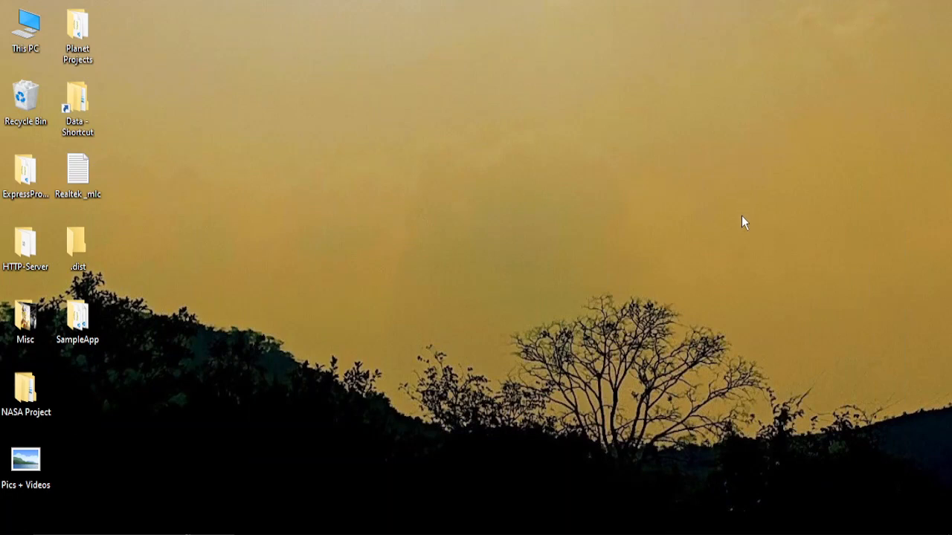
pyautogui.moveTo(687, 333)
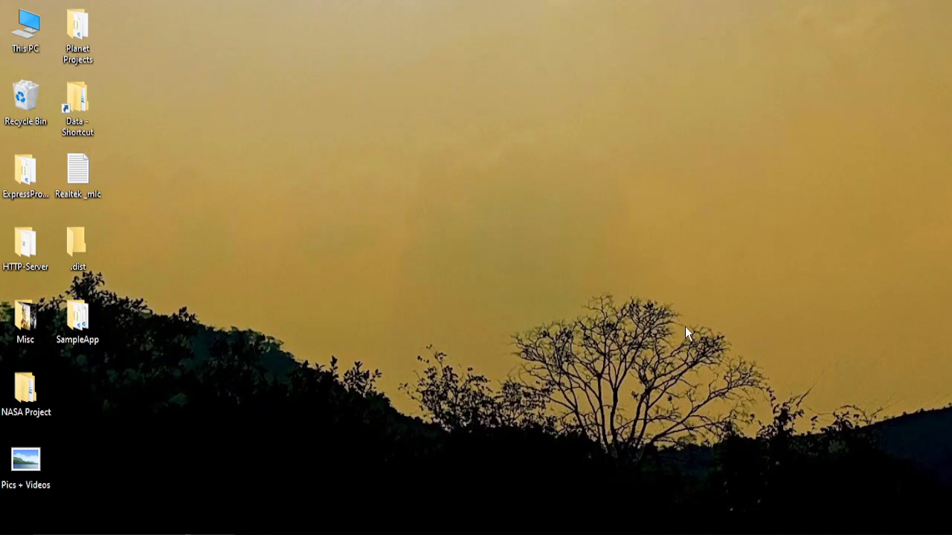
pyautogui.moveTo(485, 370)
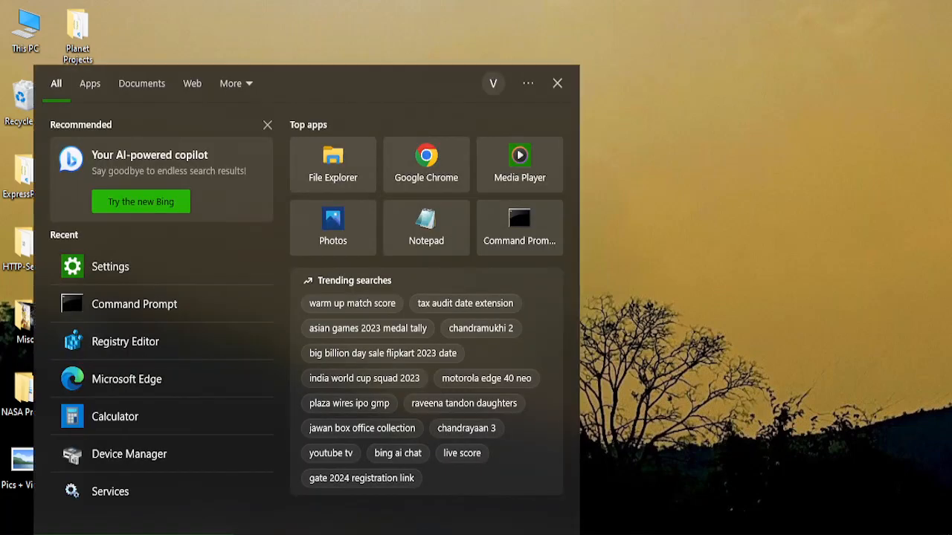
# Step: Launch the Settings app from Windows Search by searching 's'
pyautogui.write('s')
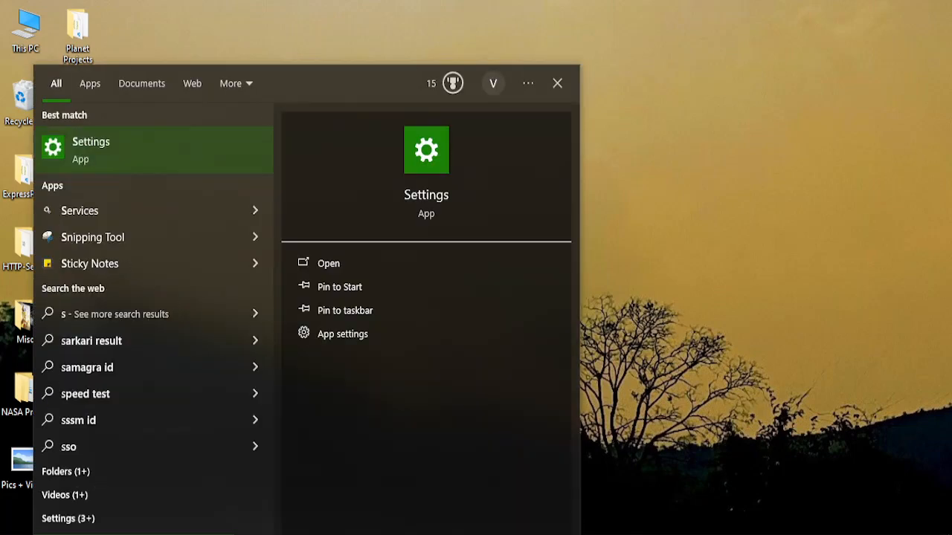
pyautogui.click(327, 264)
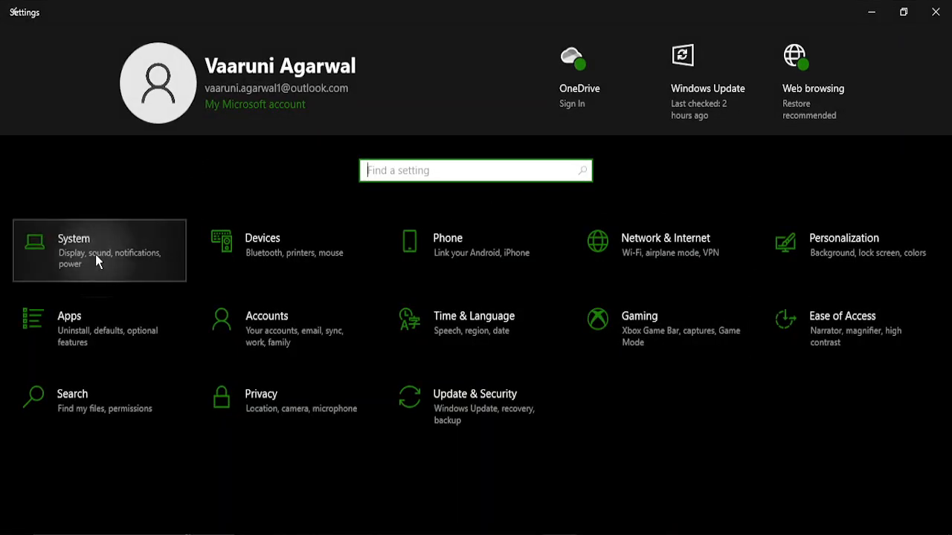
# Step: Go to System > Notifications & actions in Settings
pyautogui.click(74, 250)
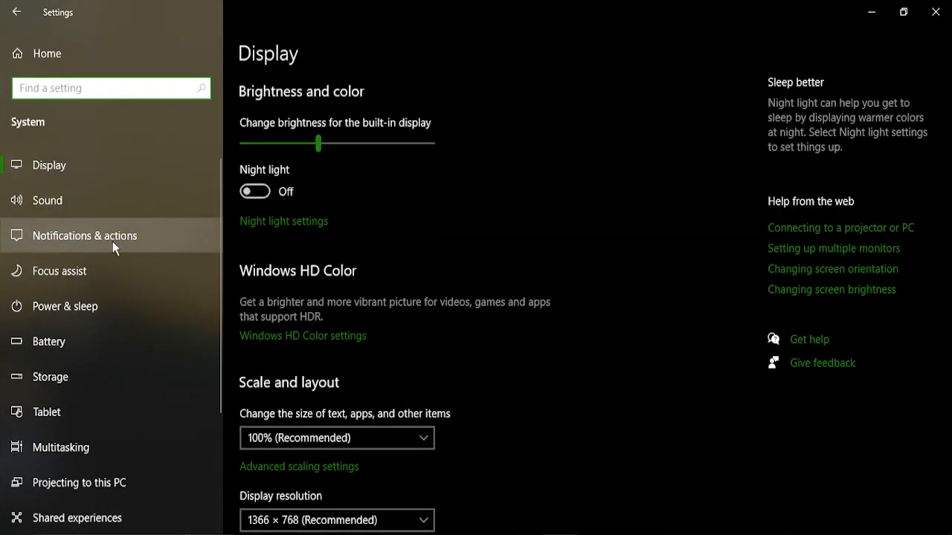
pyautogui.click(85, 235)
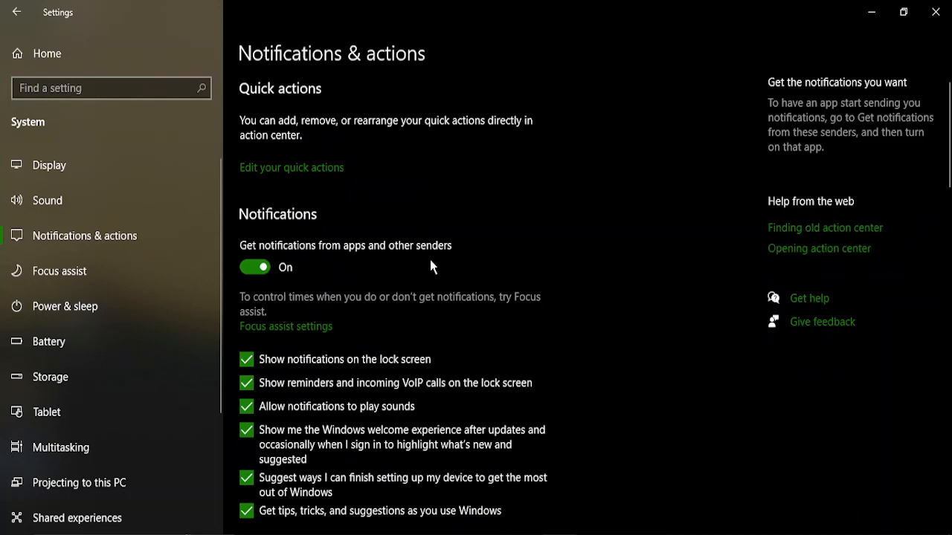
# Step: Scroll the page to bring Microsoft Store into view in the notification senders list
pyautogui.scroll(-3)
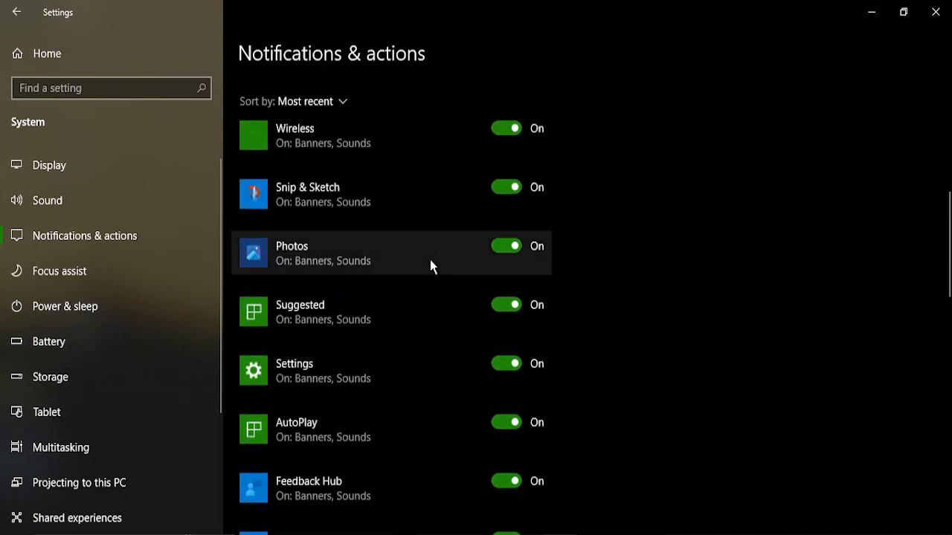
pyautogui.scroll(-3)
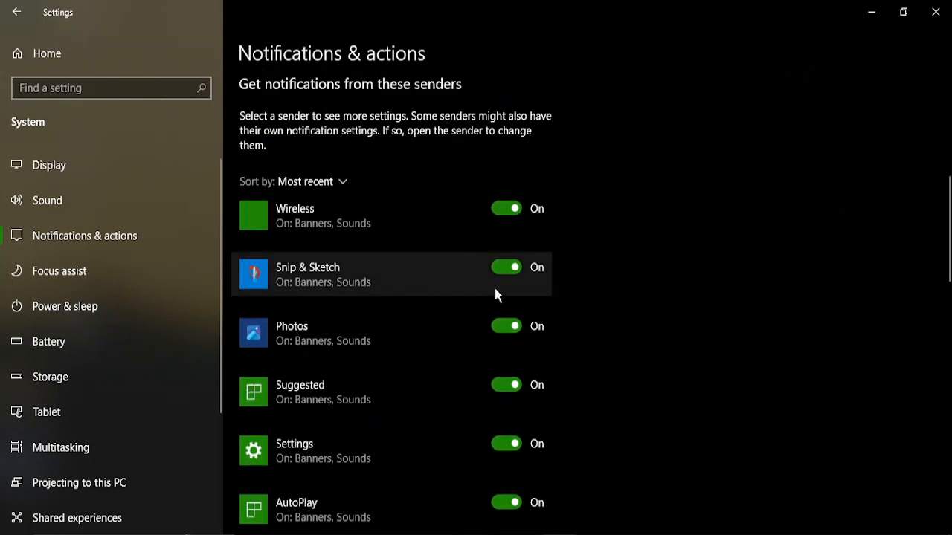
pyautogui.scroll(3)
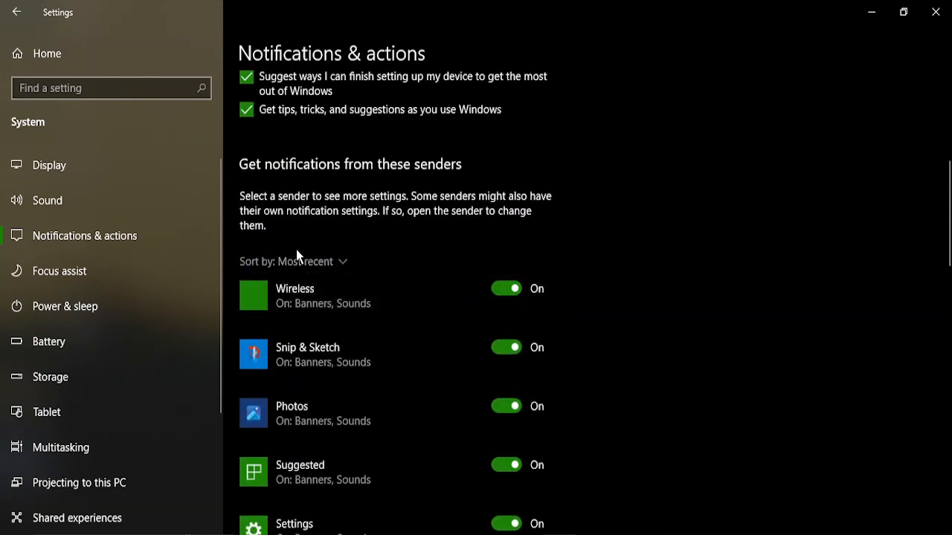
pyautogui.moveTo(461, 265)
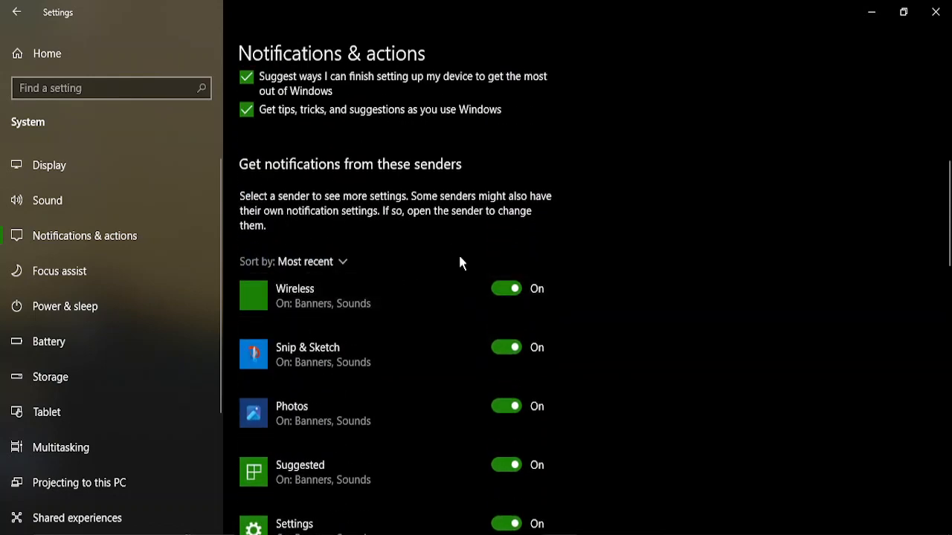
pyautogui.scroll(-3)
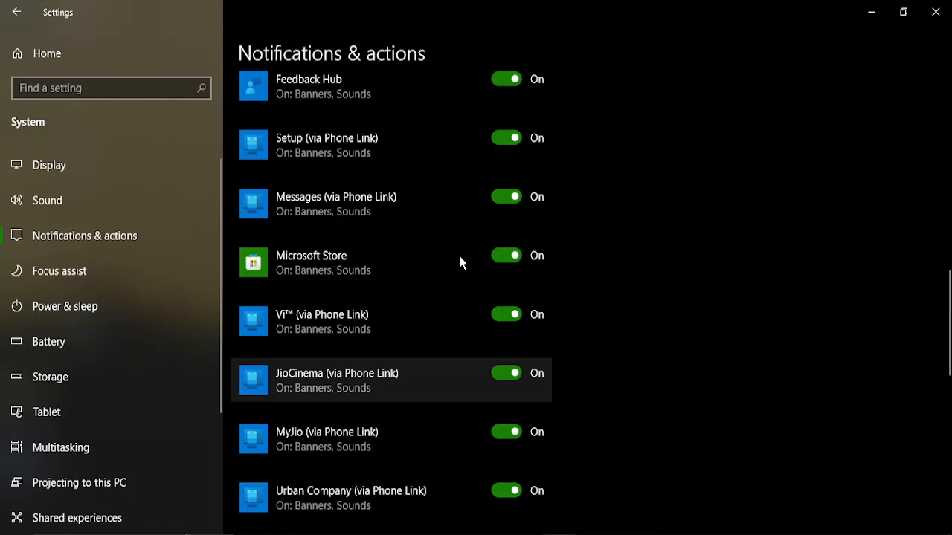
pyautogui.moveTo(447, 273)
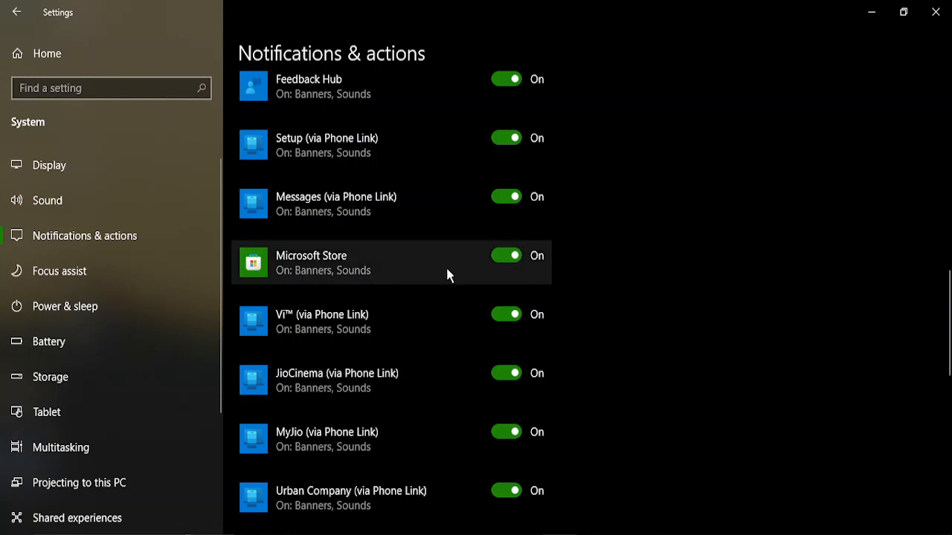
# Step: Switch Microsoft Store notifications Off, leaving the other senders on
pyautogui.click(505, 255)
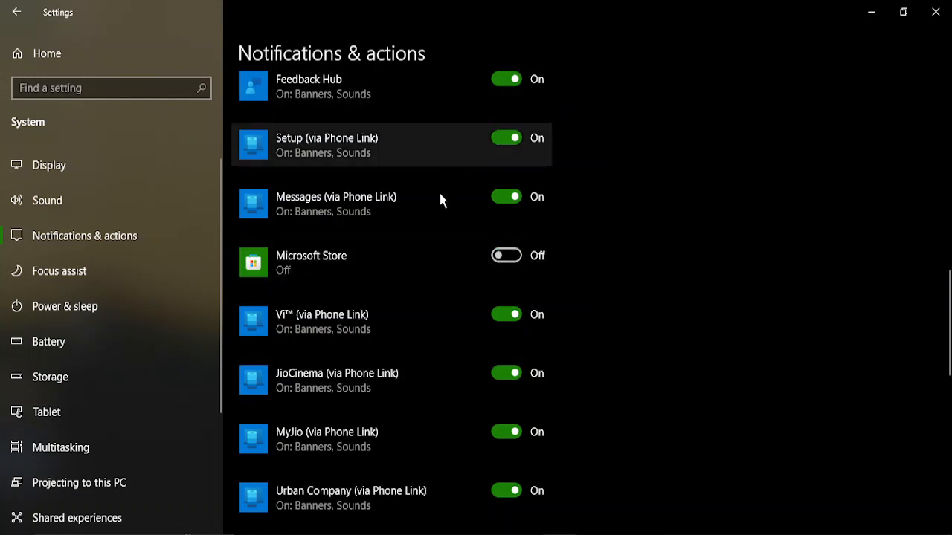
pyautogui.moveTo(518, 446)
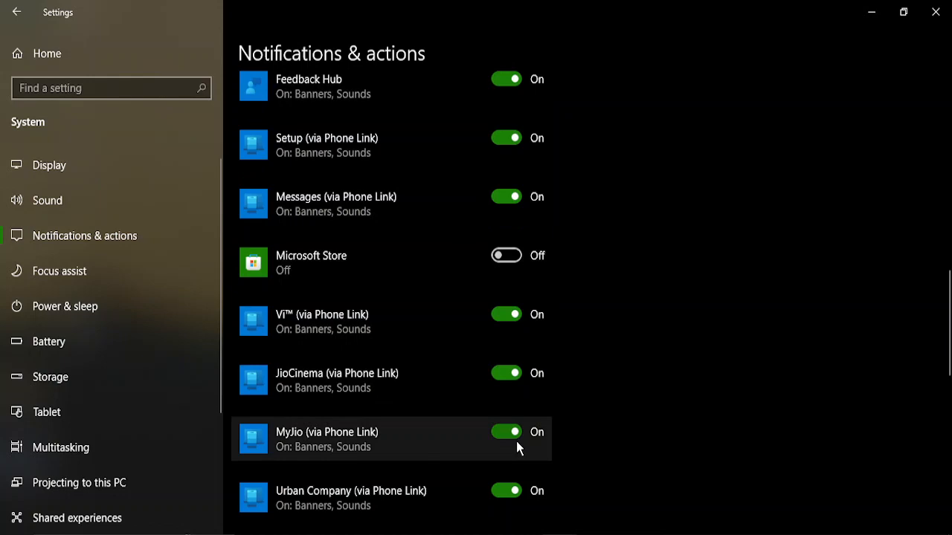
pyautogui.scroll(3)
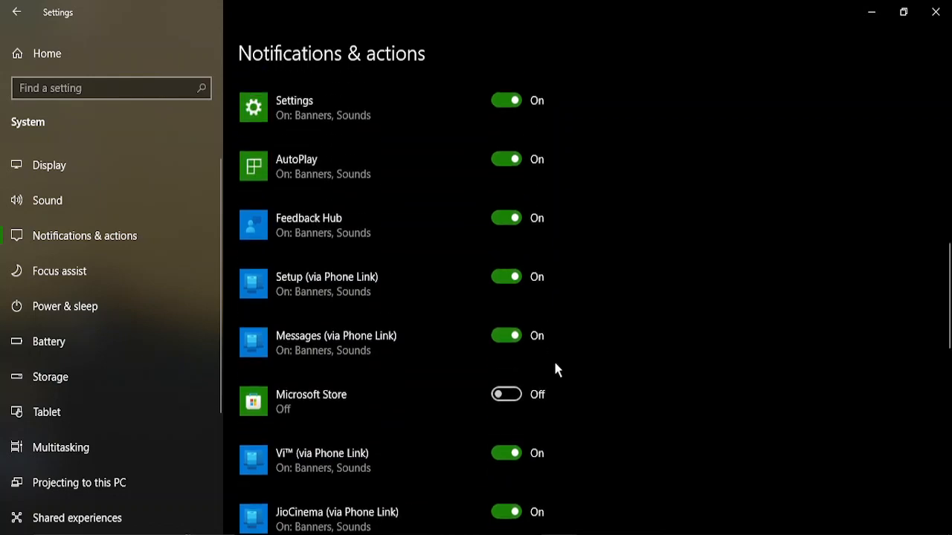
pyautogui.scroll(3)
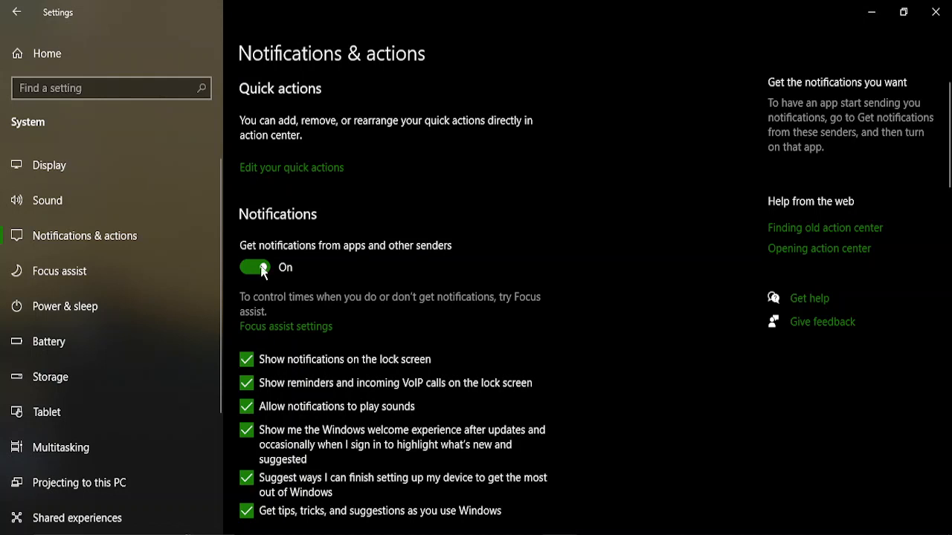
pyautogui.scroll(-3)
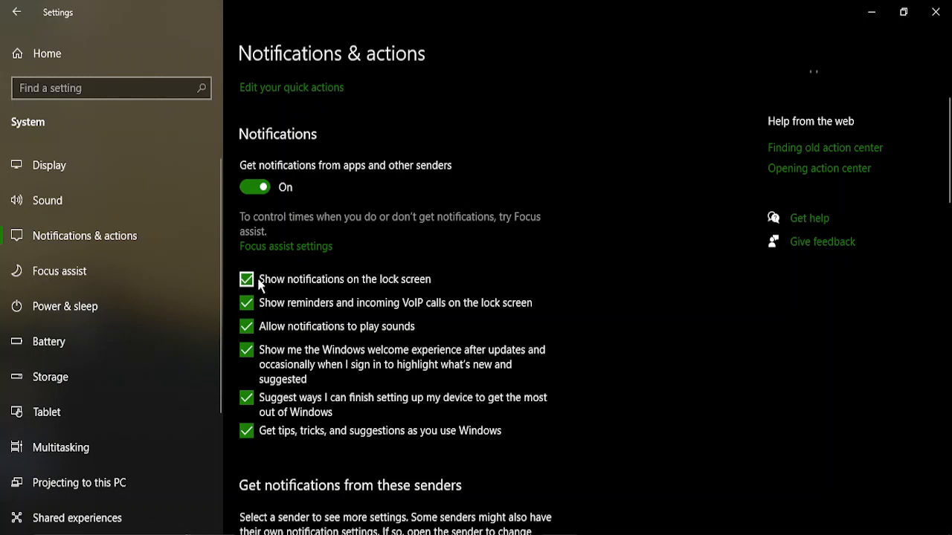